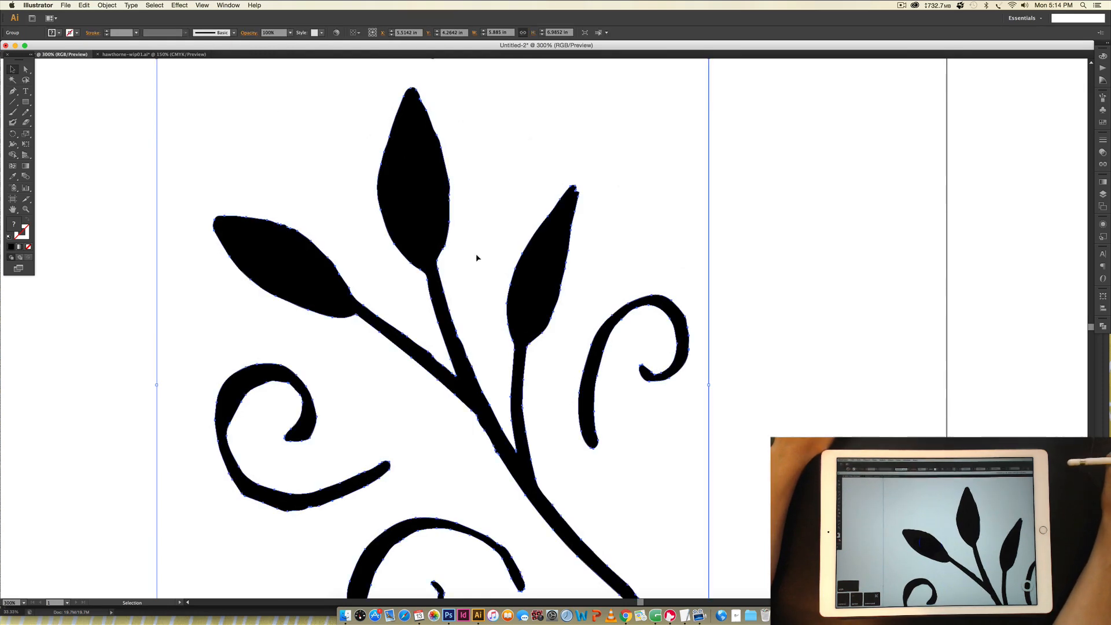
mouse_move(750, 321)
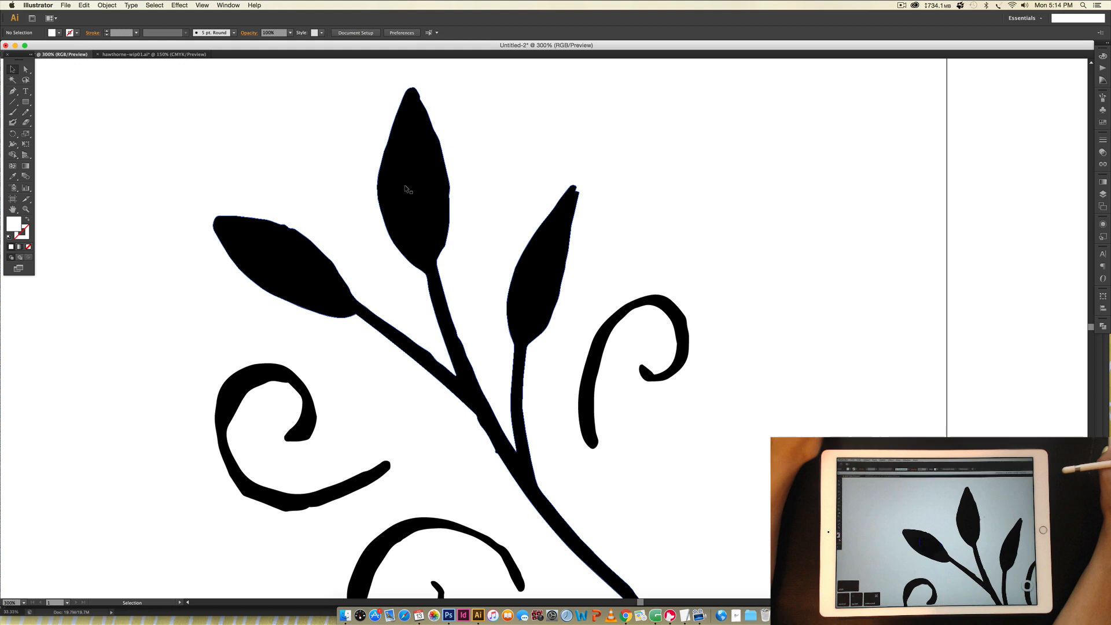
mouse_move(516, 228)
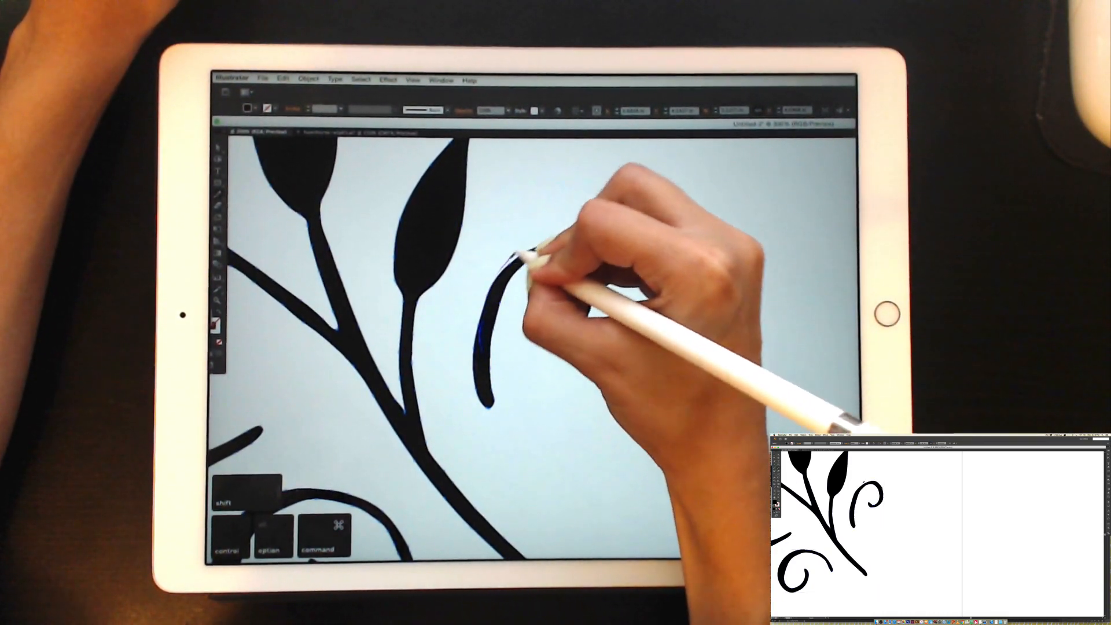
- Stroke the right-hand swirl with the Smooth tool to even out its curl
left_click_drag(510, 284, 560, 333)
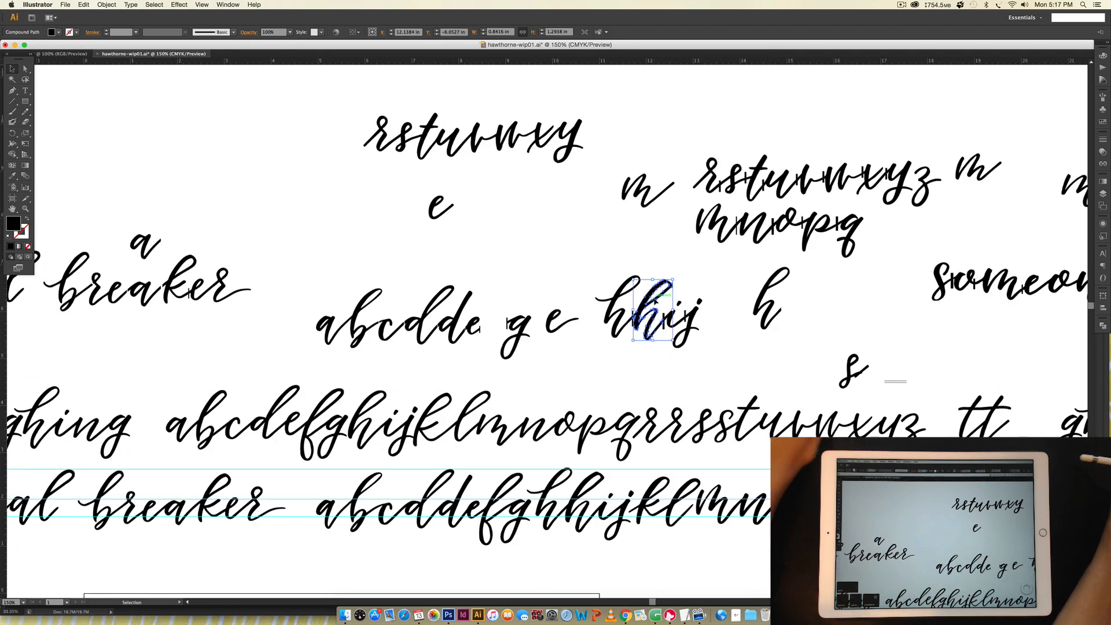
- Option-drag the 'hhij' letter h to a spot above 'abcdde' and select the copy
left_click_drag(651, 315, 324, 233)
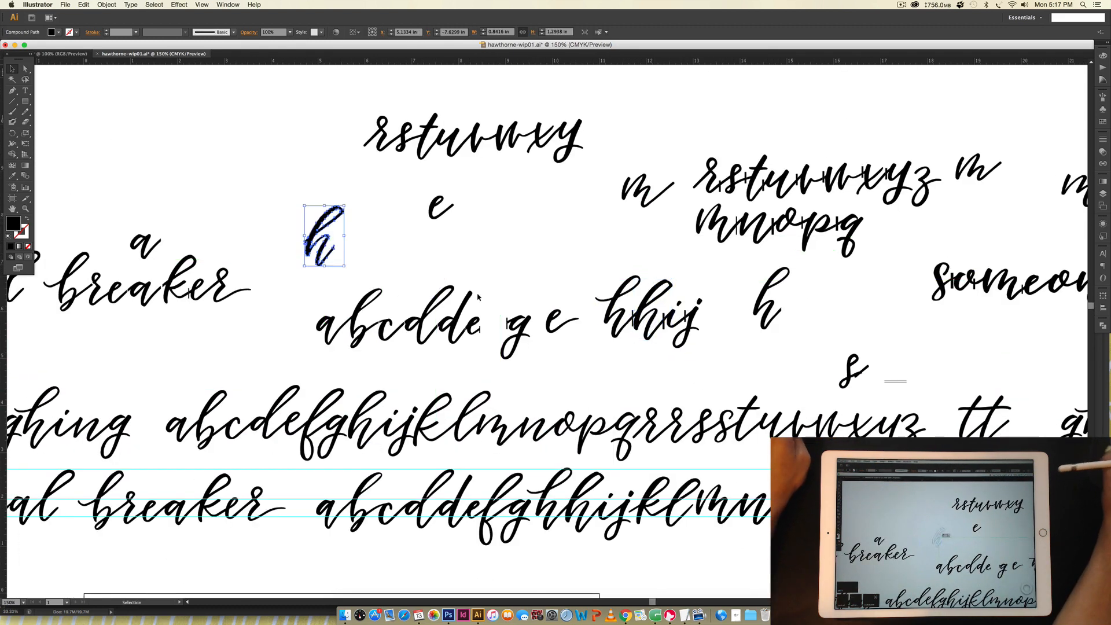
scroll("down", 3)
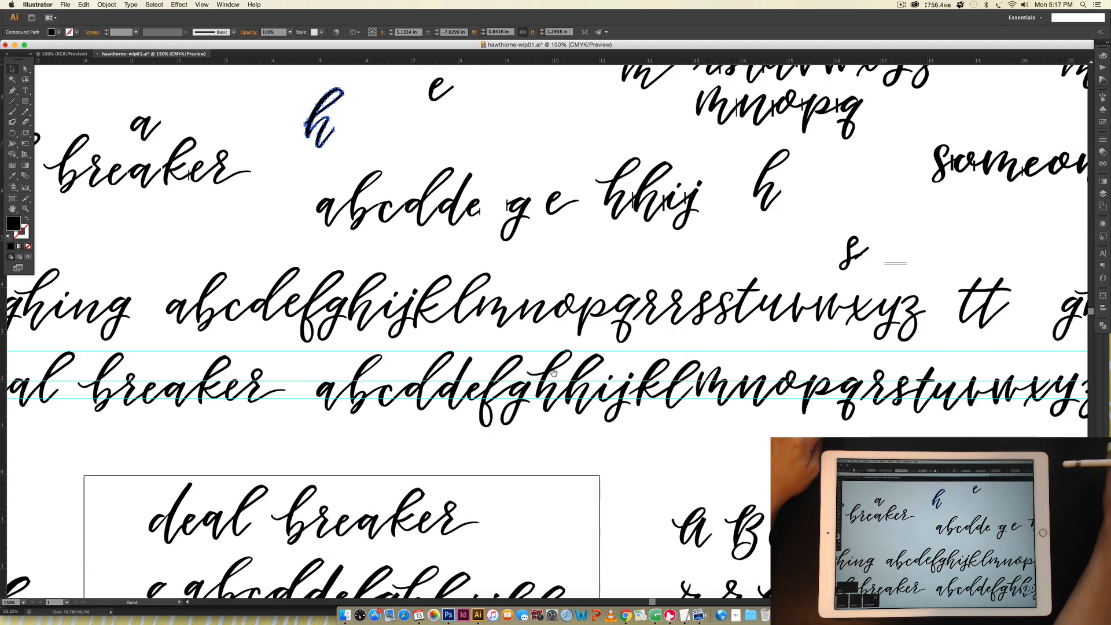
scroll("down", 3)
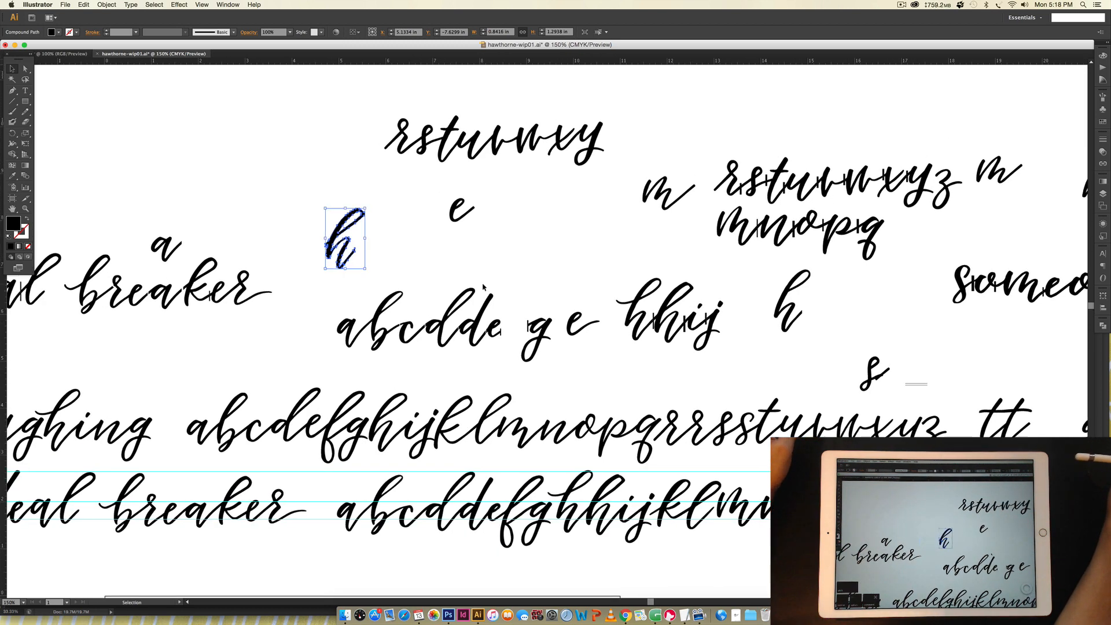
left_click(427, 298)
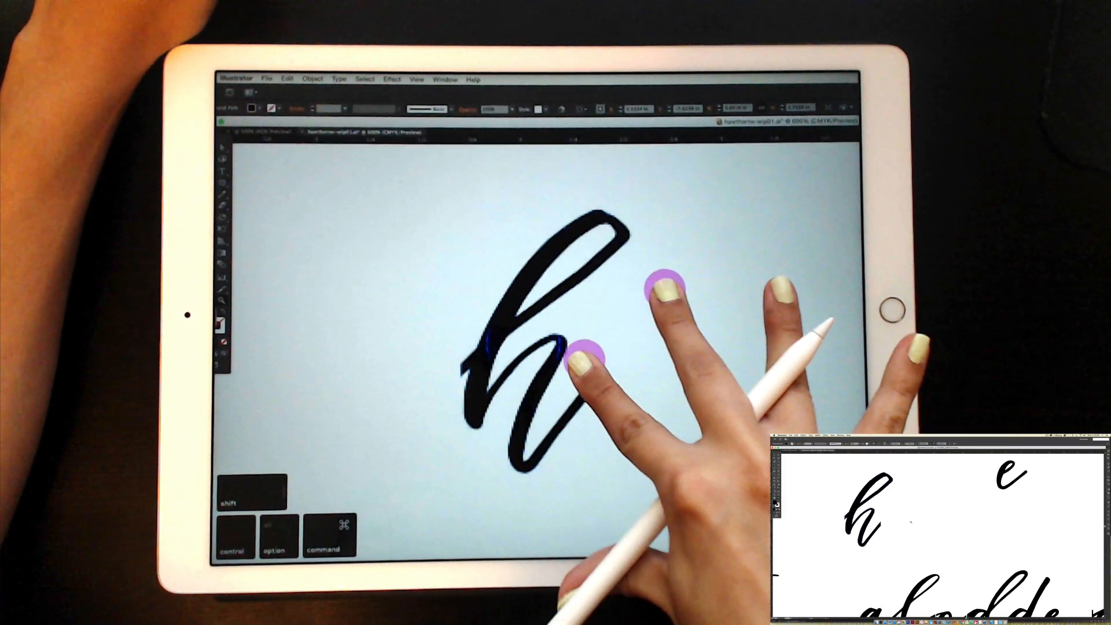
- Run the Smooth tool along the copied h's strokes and zoom out to review
key("n")
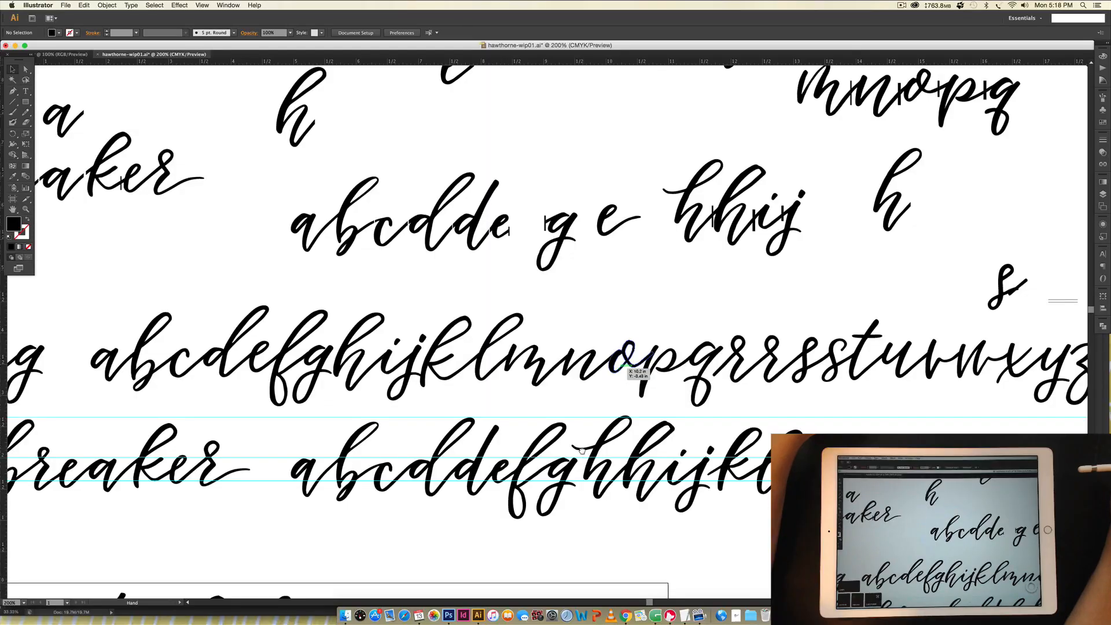
scroll("down", 3)
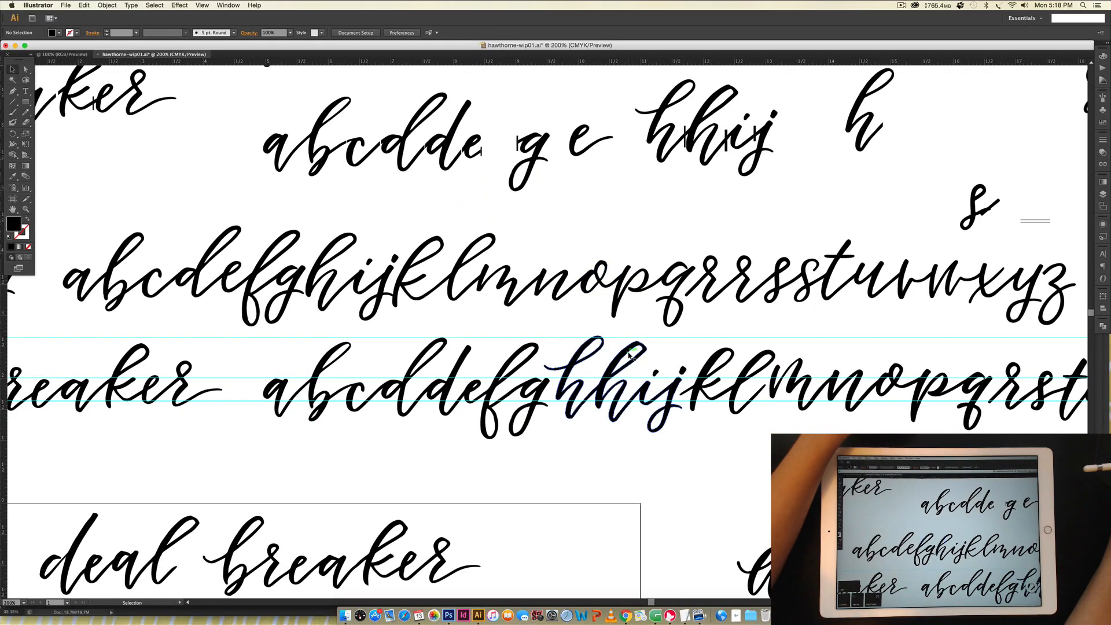